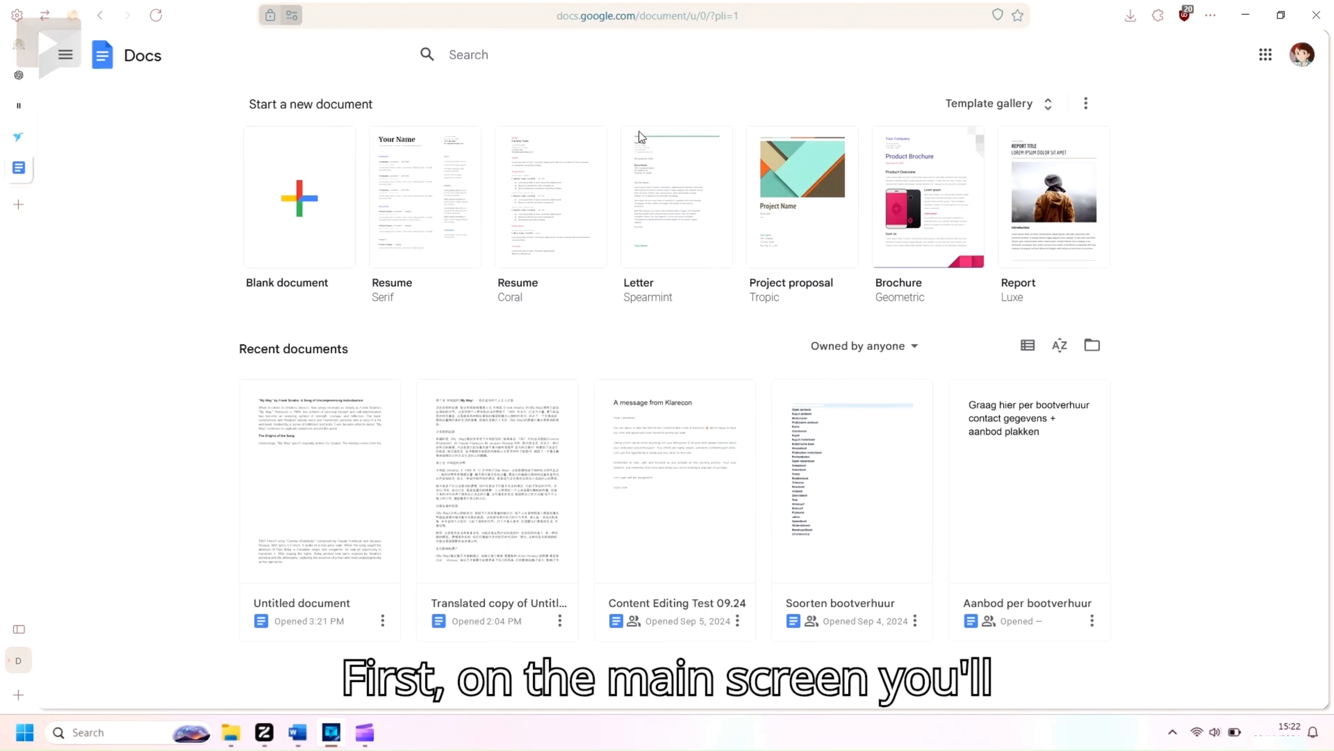
pyautogui.moveTo(1005, 103)
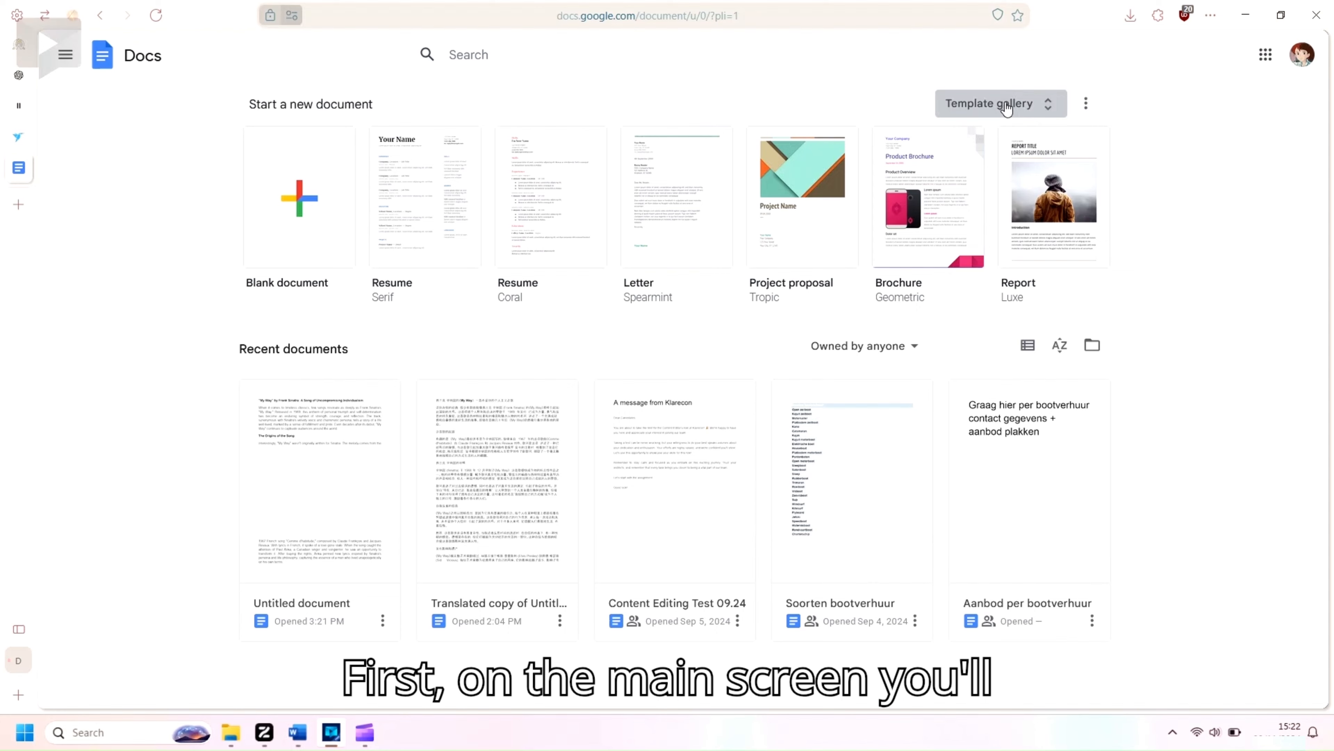
pyautogui.moveTo(992, 100)
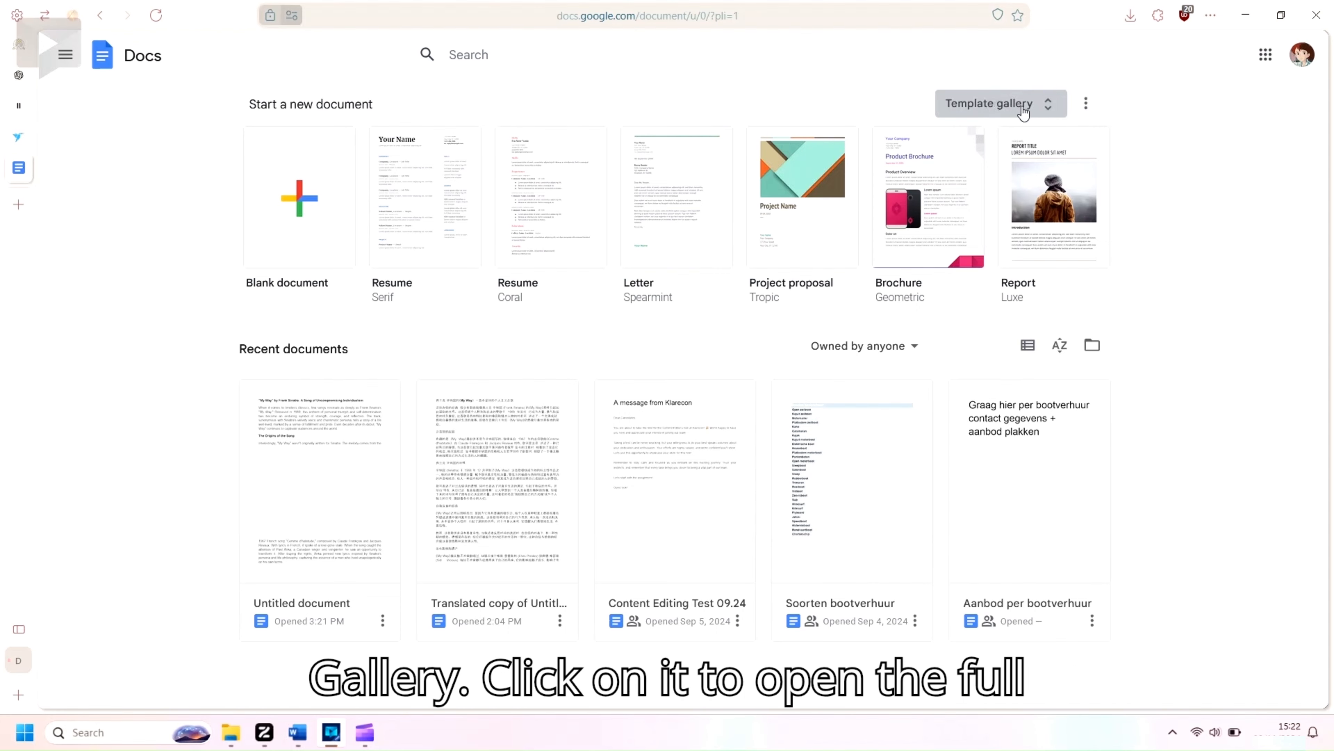
# Browse the full template gallery through its Resumes, Letters, Personal and Work sections
pyautogui.click(994, 103)
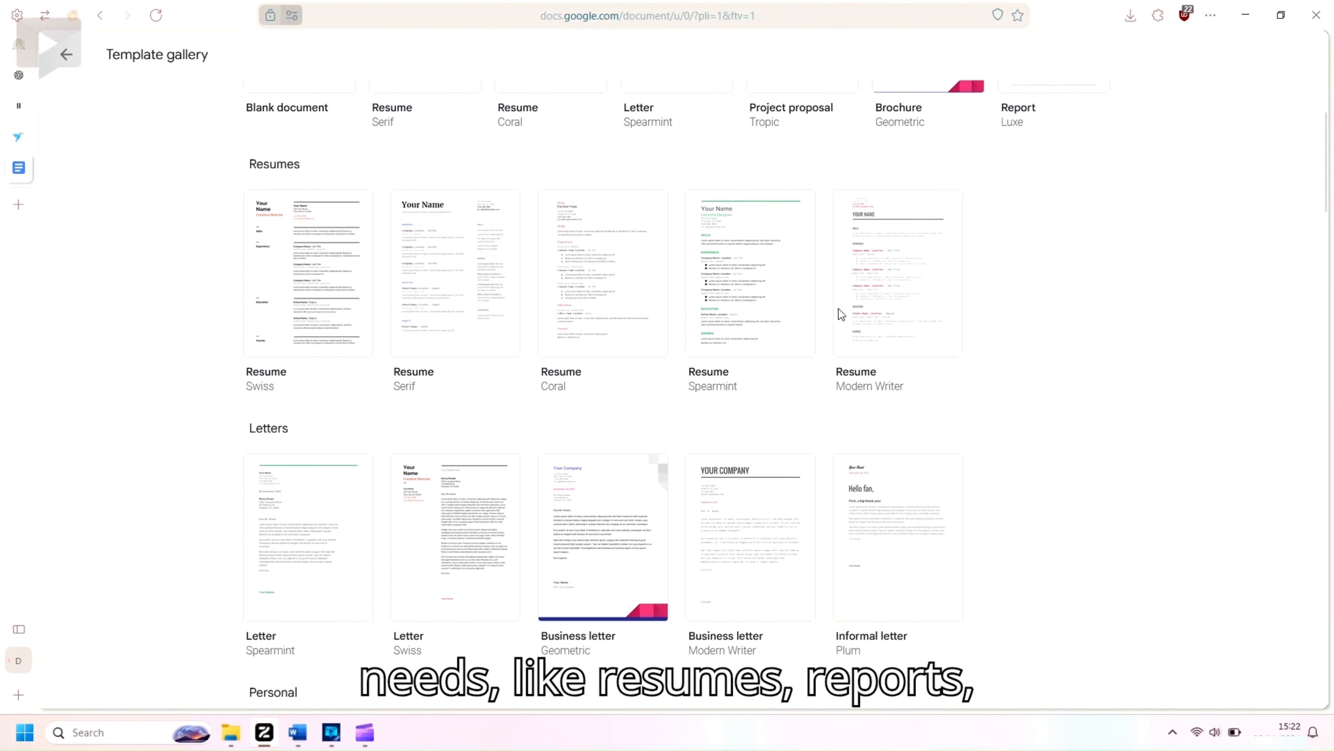
pyautogui.scroll(-3)
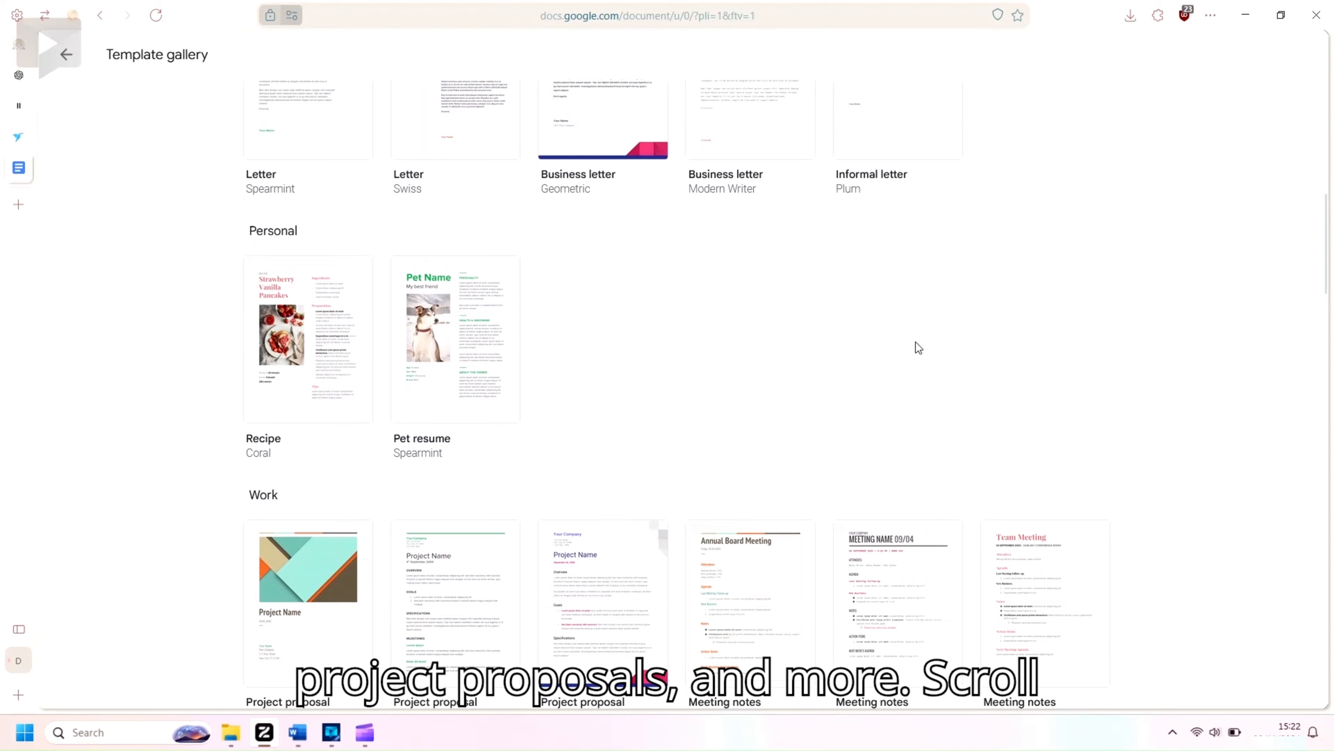
pyautogui.scroll(-3)
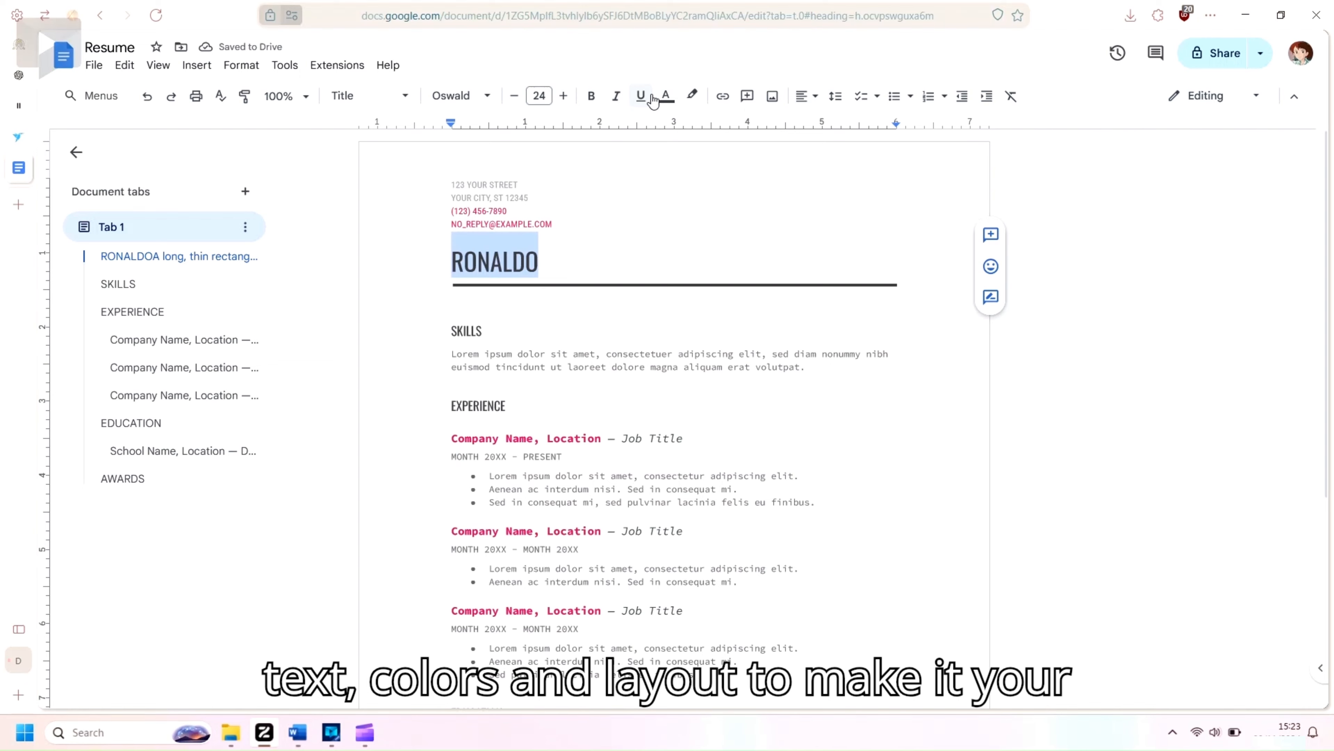
# Highlight the resume's Skills description paragraph in red
pyautogui.click(666, 95)
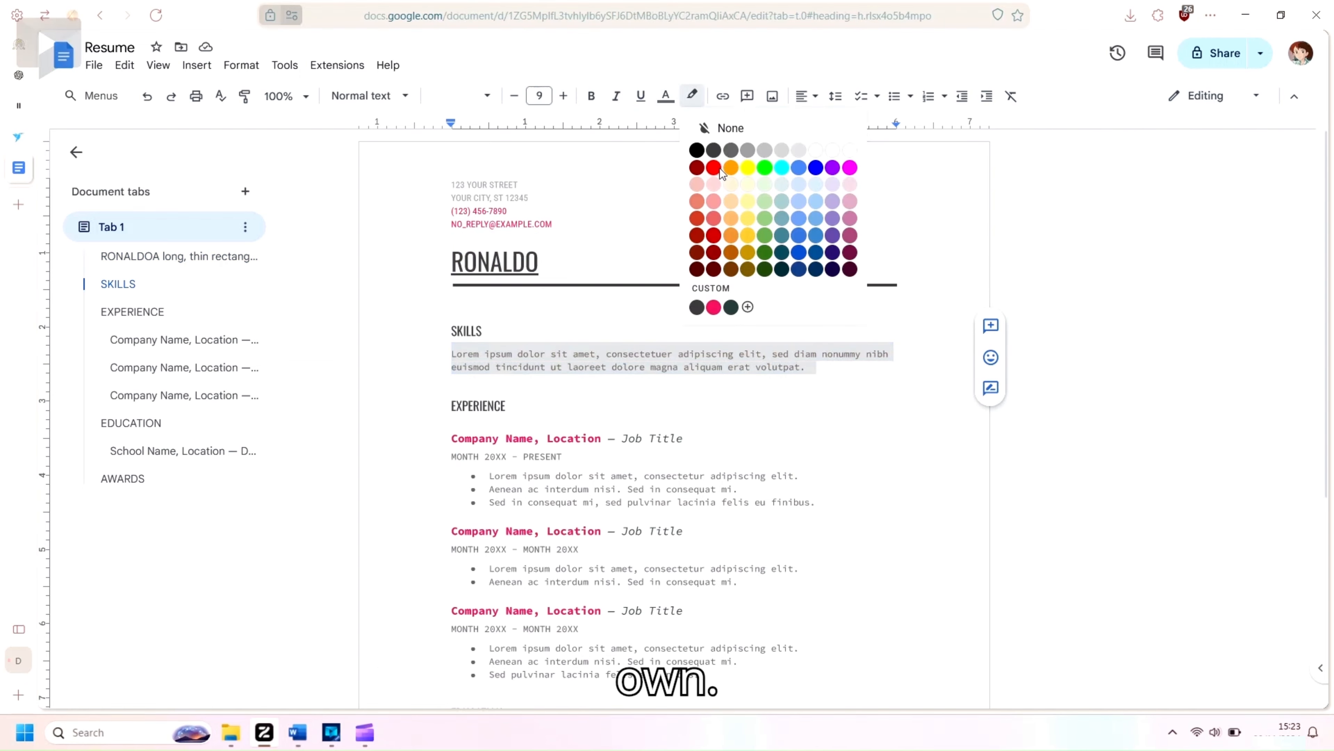
pyautogui.click(713, 166)
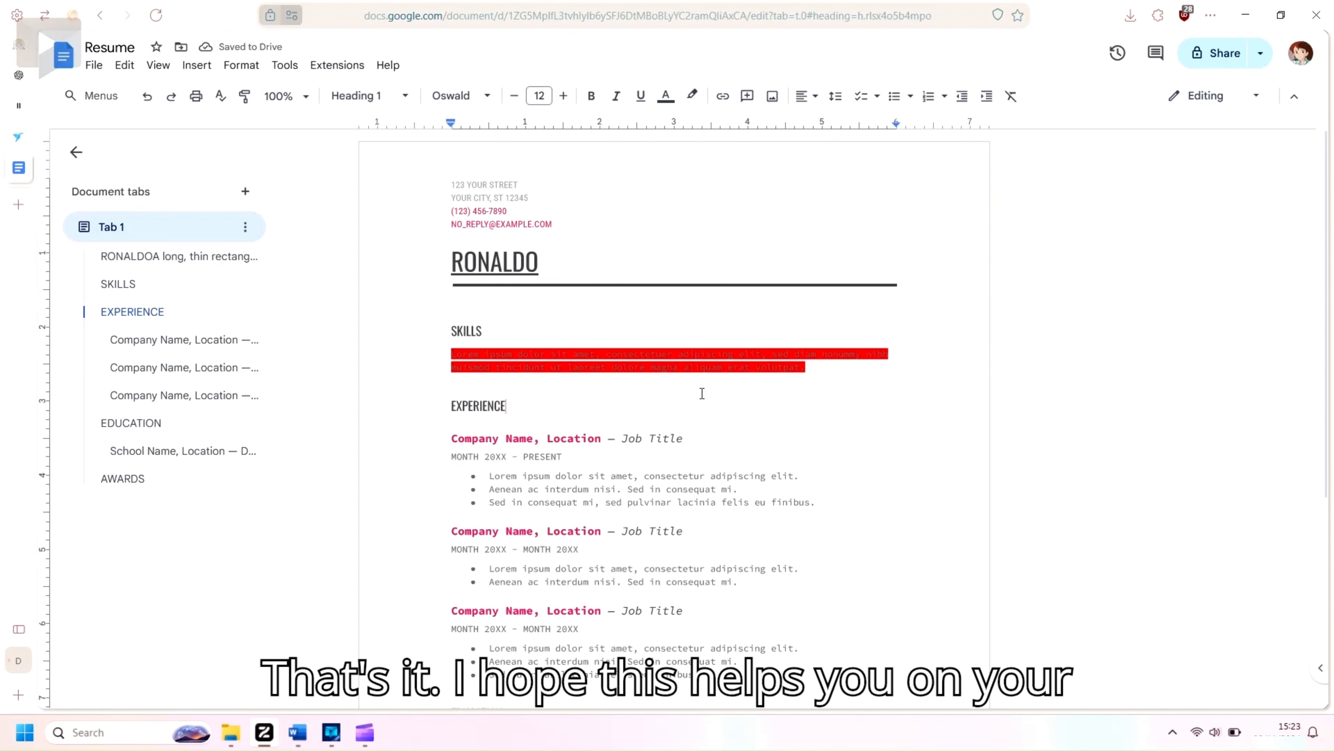